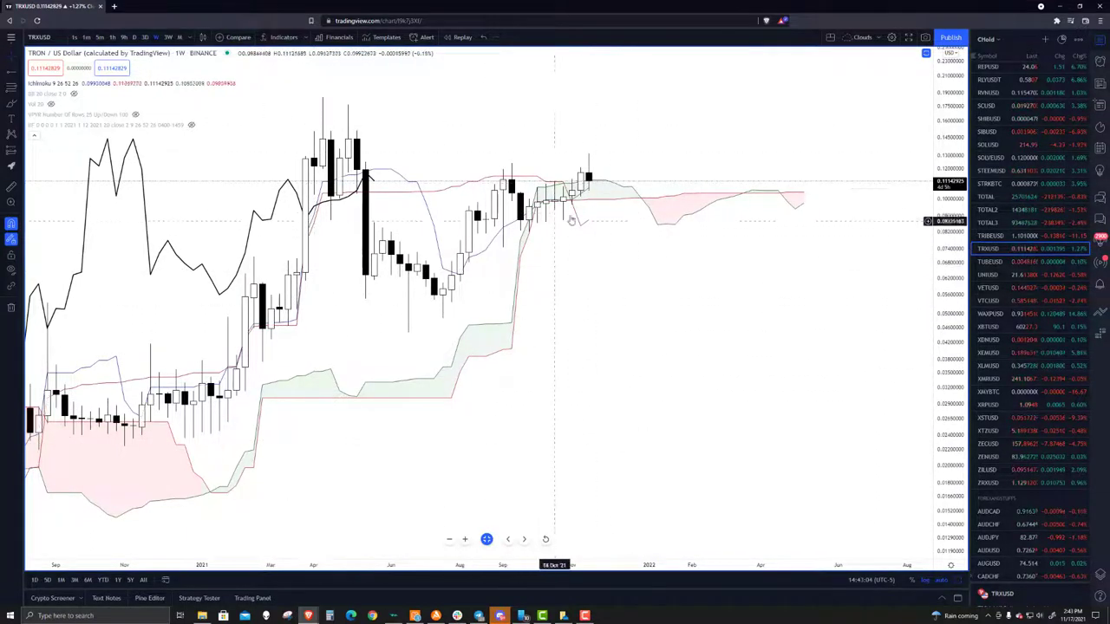
pyautogui.moveTo(538, 228)
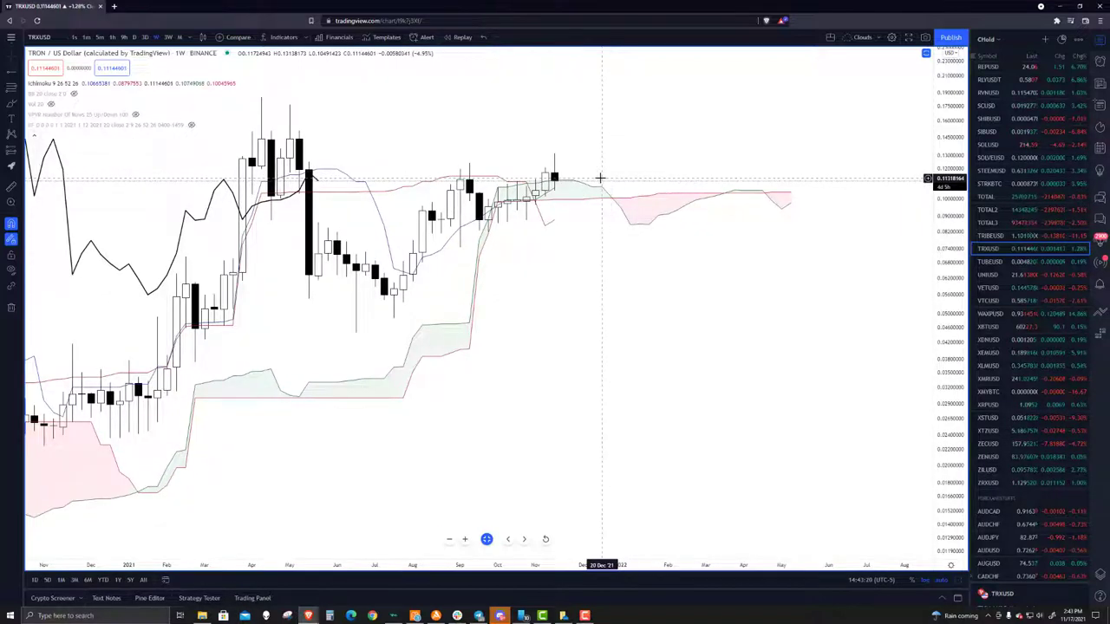
pyautogui.moveTo(577, 190)
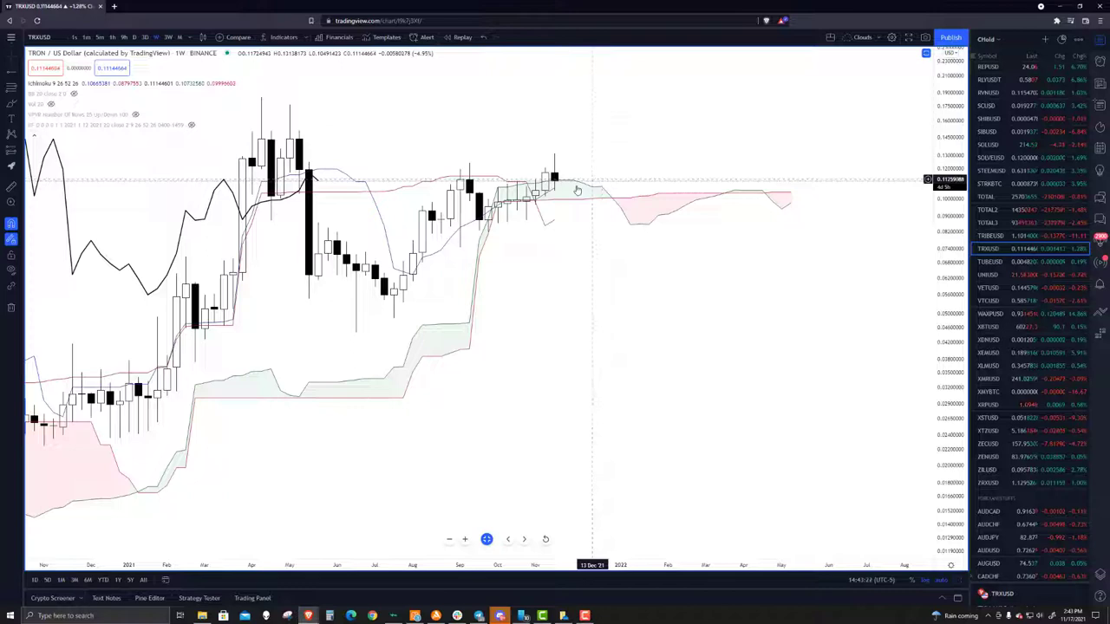
pyautogui.moveTo(629, 197)
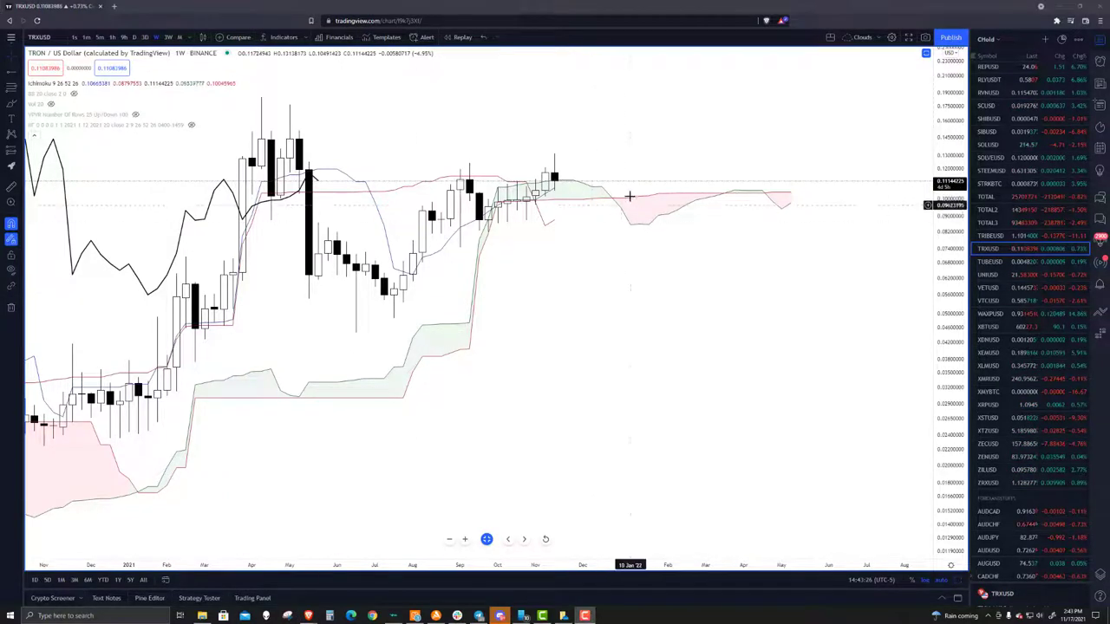
pyautogui.moveTo(570, 188)
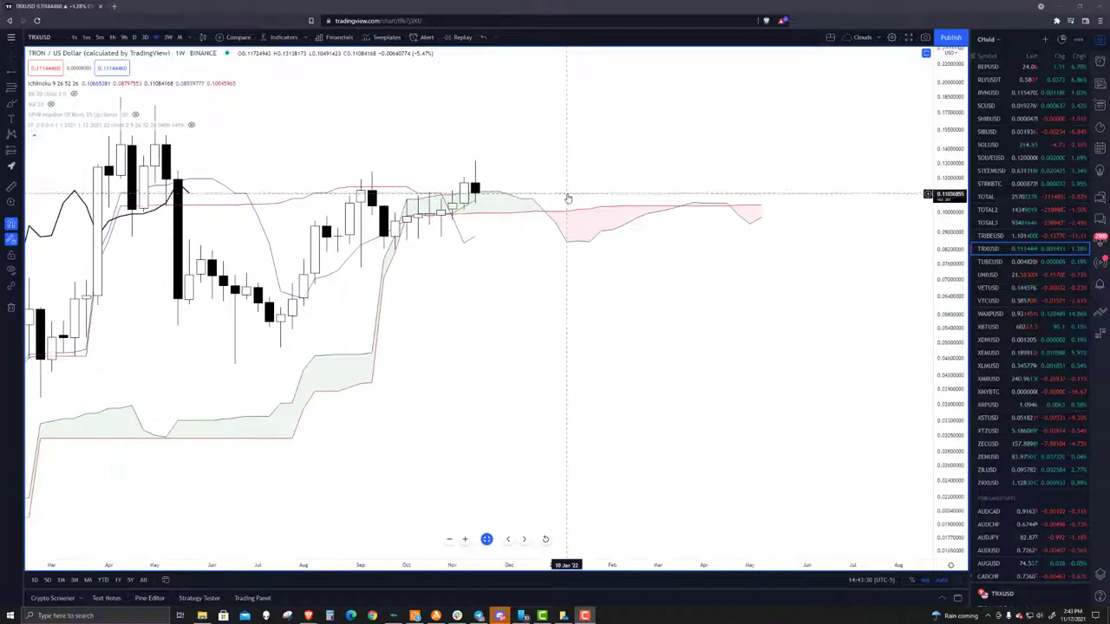
pyautogui.moveTo(198, 188)
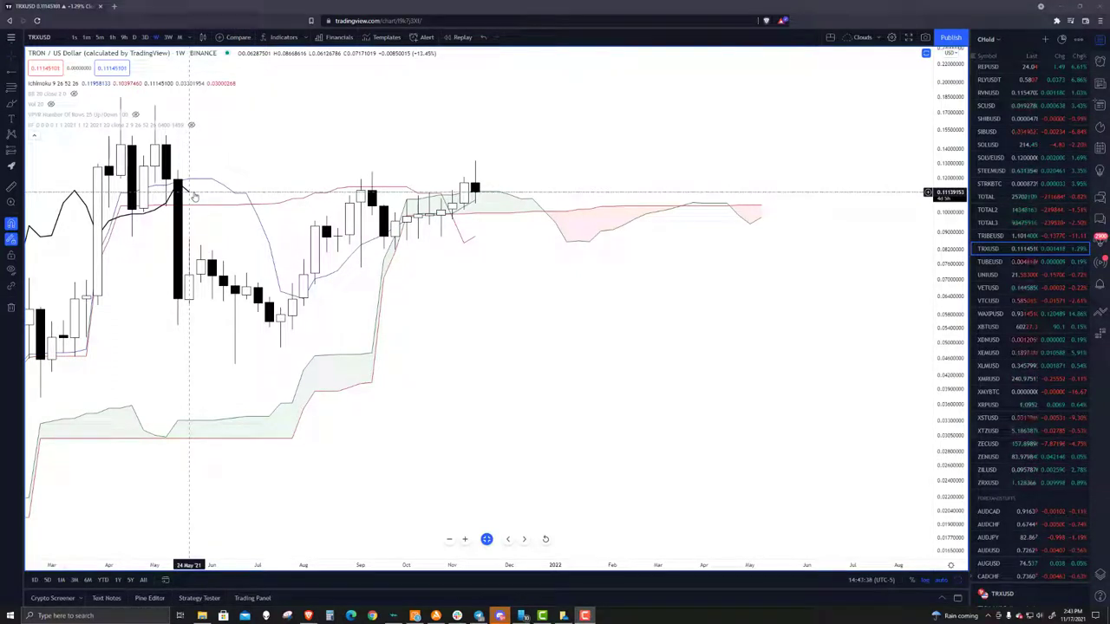
pyautogui.moveTo(196, 195)
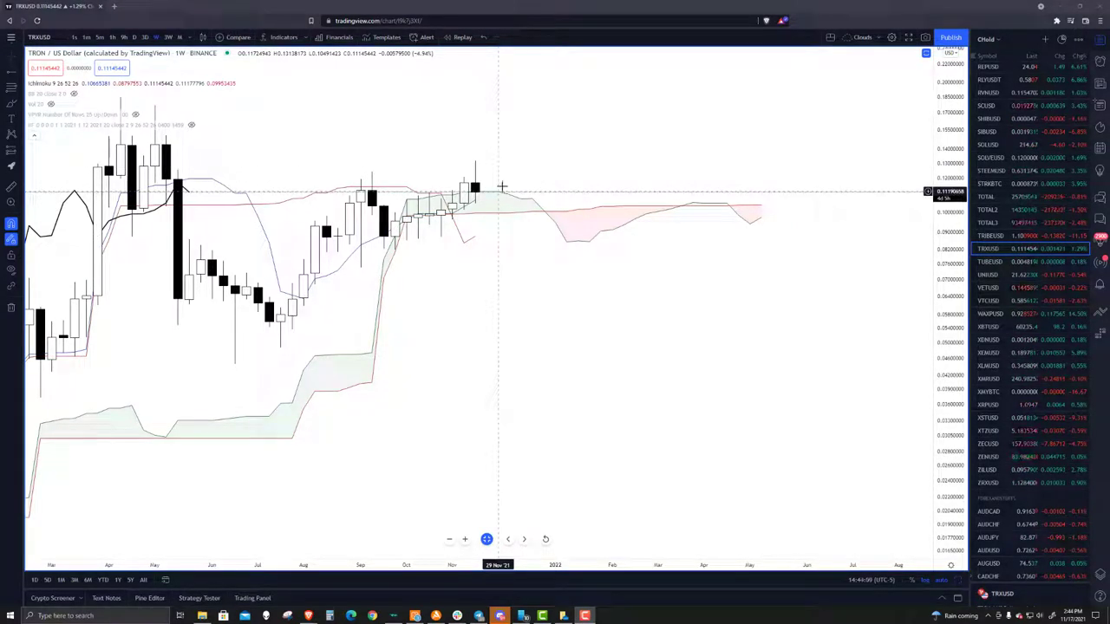
pyautogui.moveTo(505, 193)
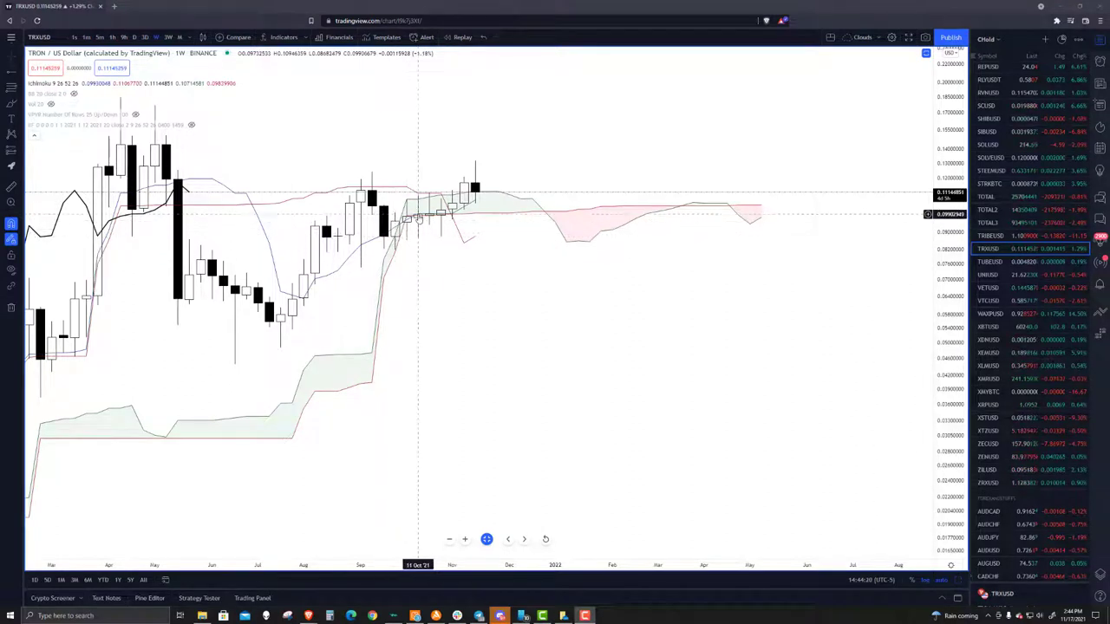
pyautogui.moveTo(481, 182)
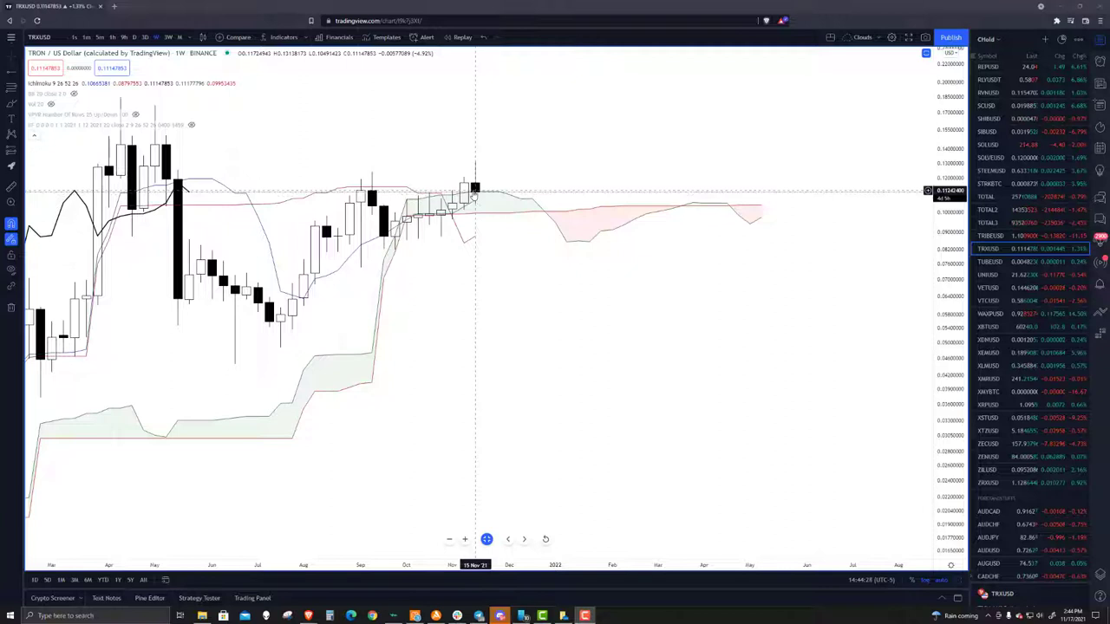
pyautogui.moveTo(500, 202)
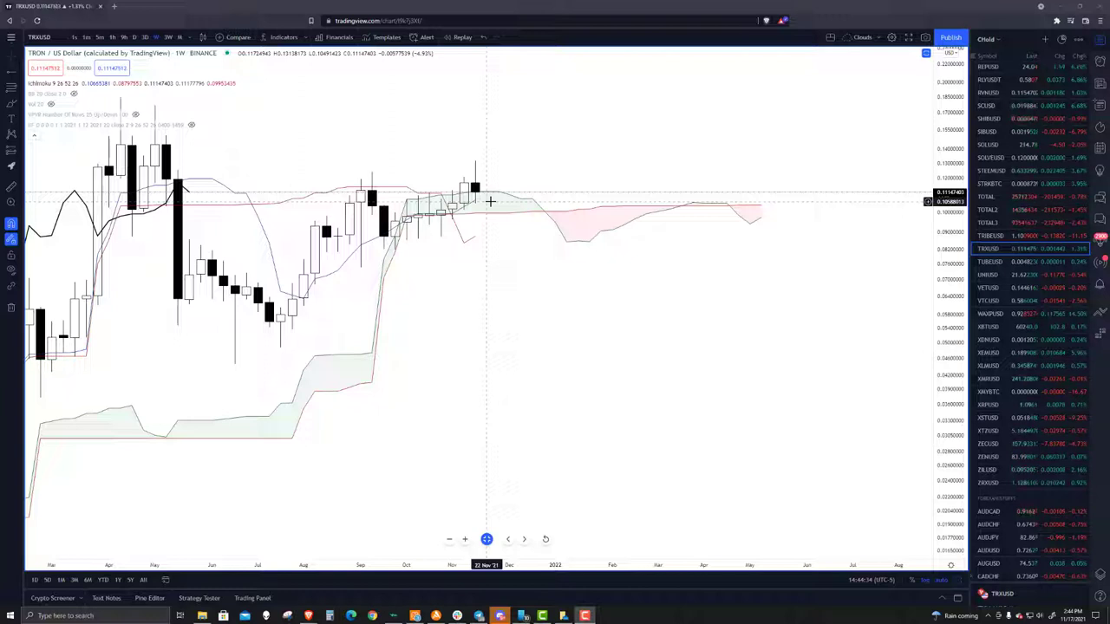
pyautogui.moveTo(510, 184)
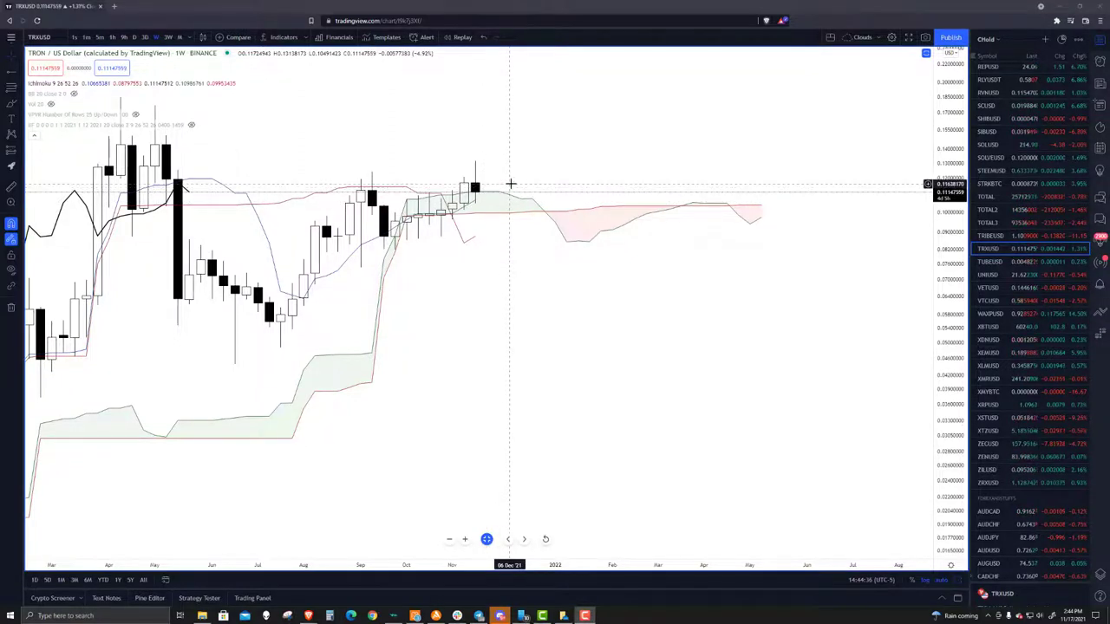
pyautogui.moveTo(514, 183)
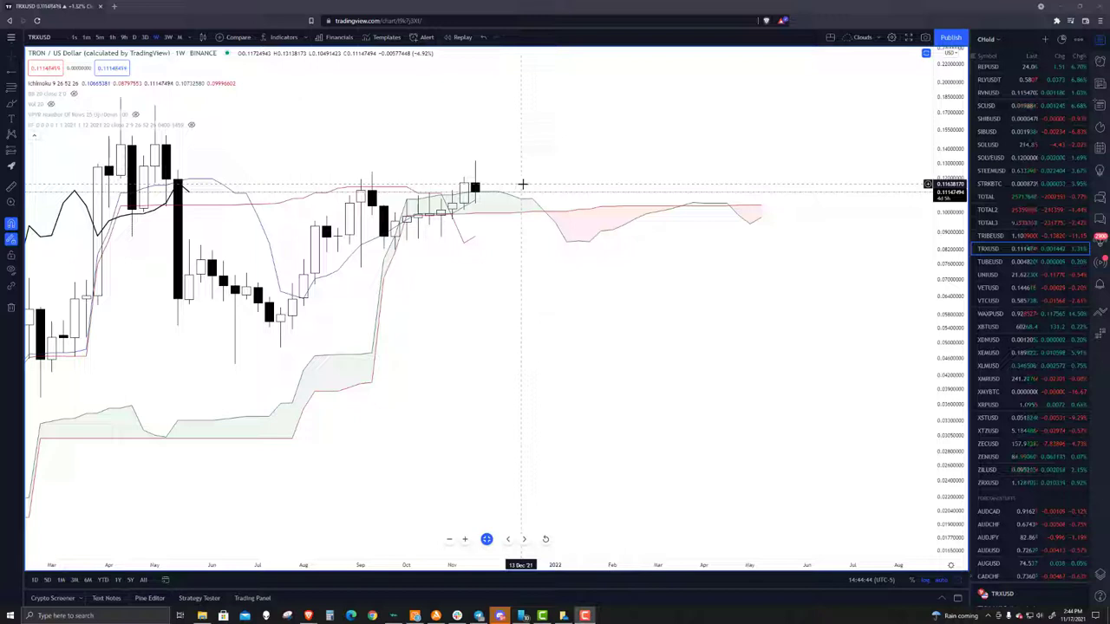
pyautogui.moveTo(570, 188)
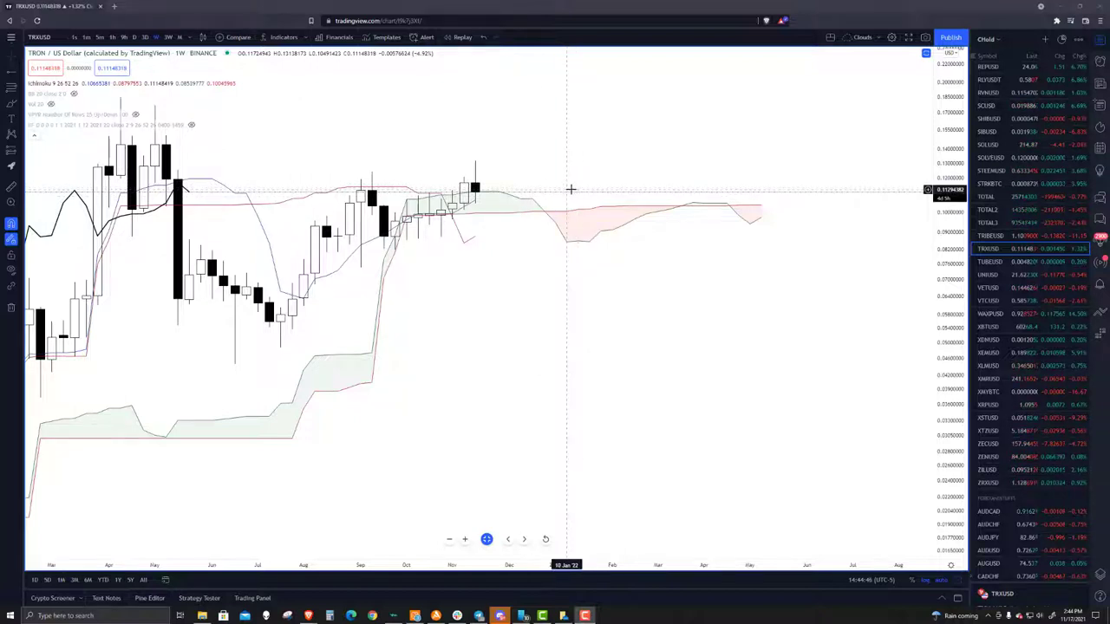
pyautogui.moveTo(569, 187)
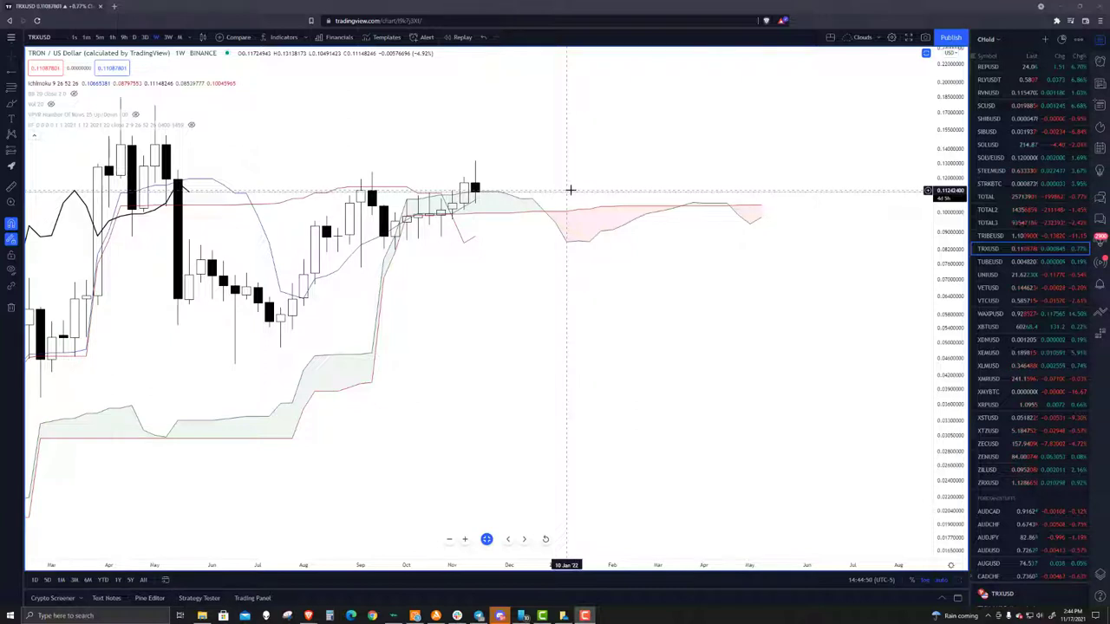
pyautogui.moveTo(572, 189)
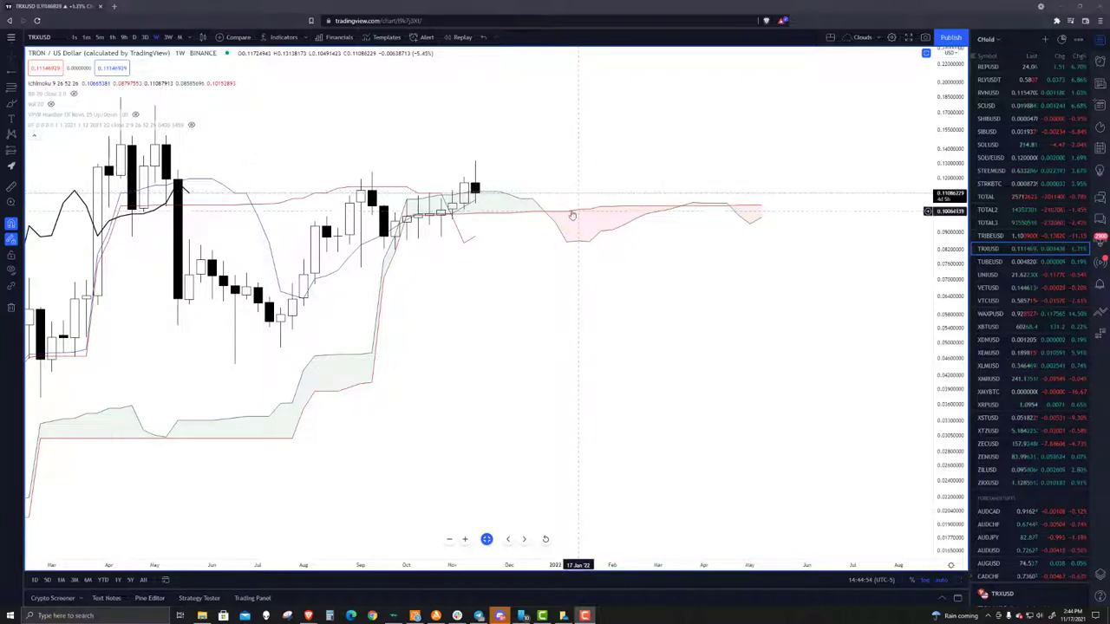
pyautogui.moveTo(445, 208)
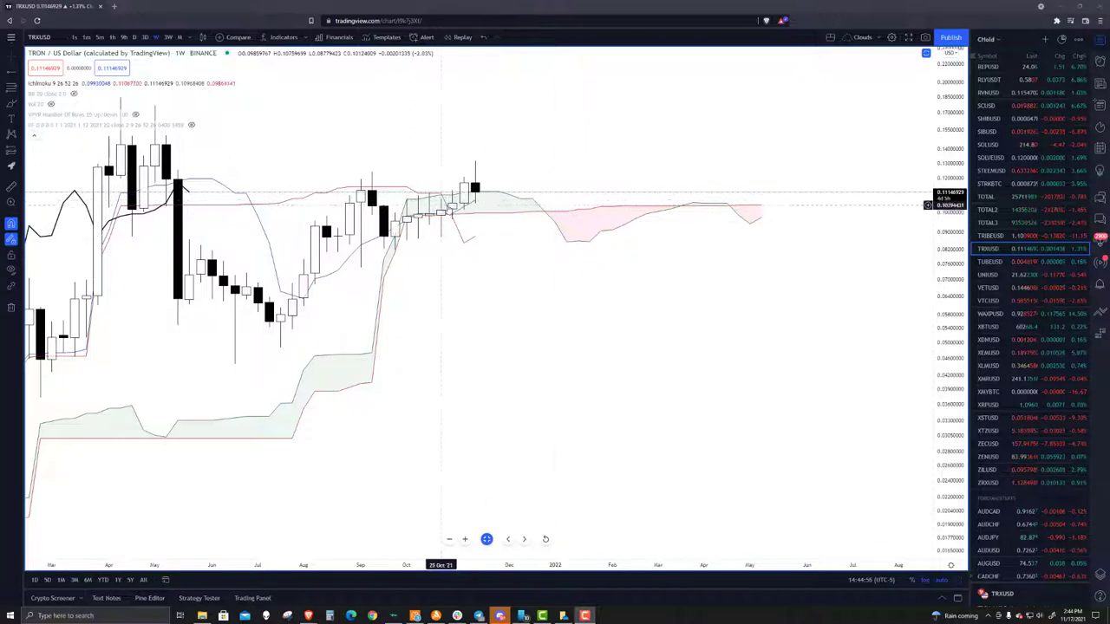
pyautogui.moveTo(547, 215)
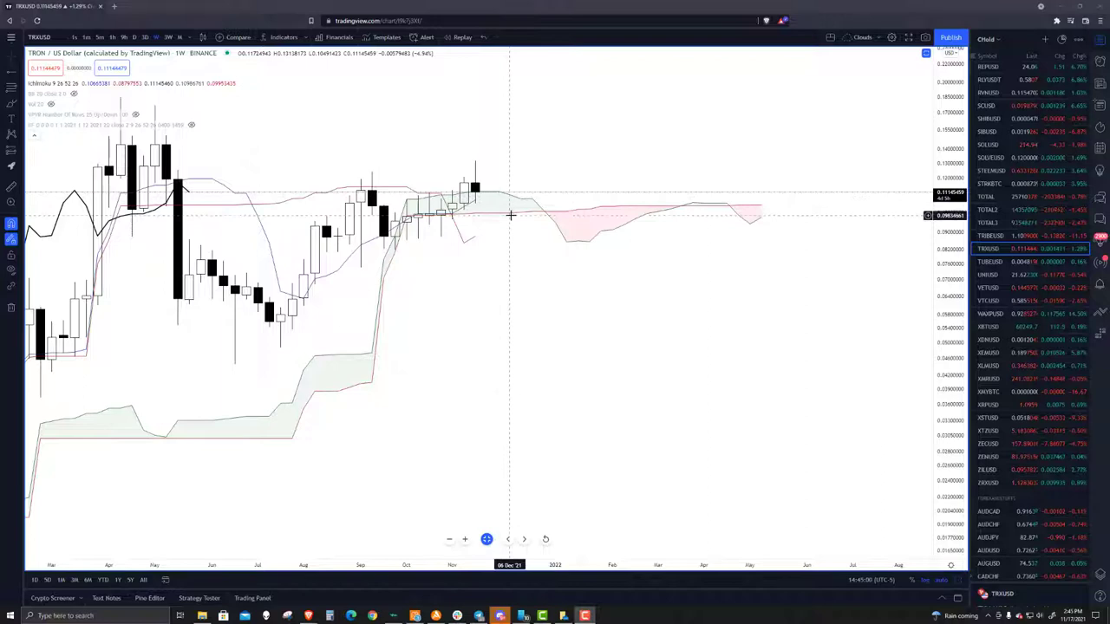
pyautogui.moveTo(544, 207)
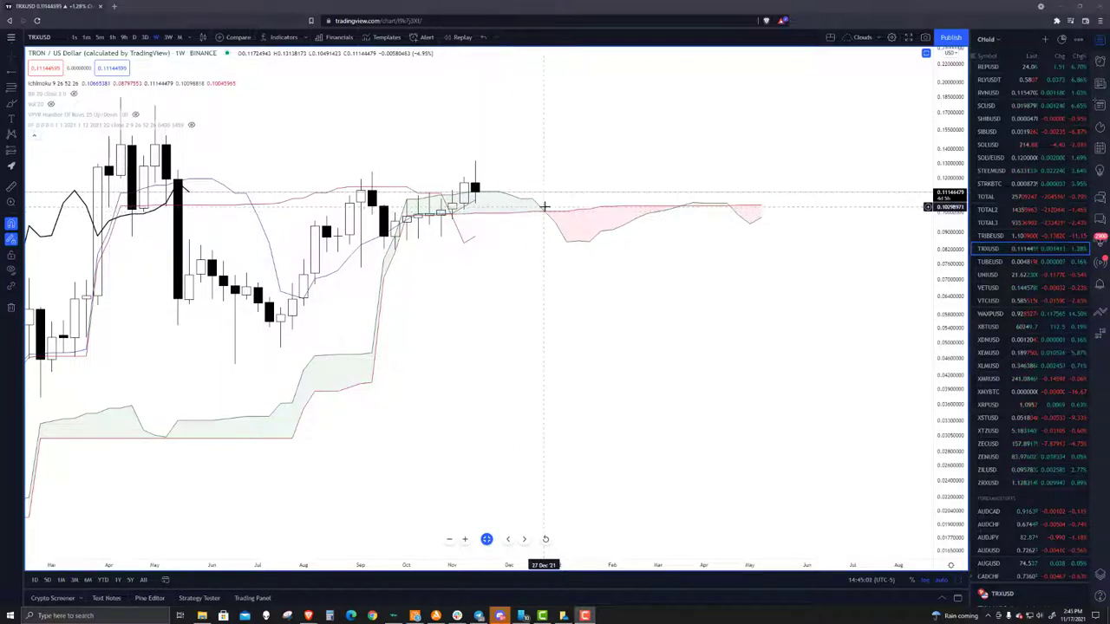
pyautogui.moveTo(494, 215)
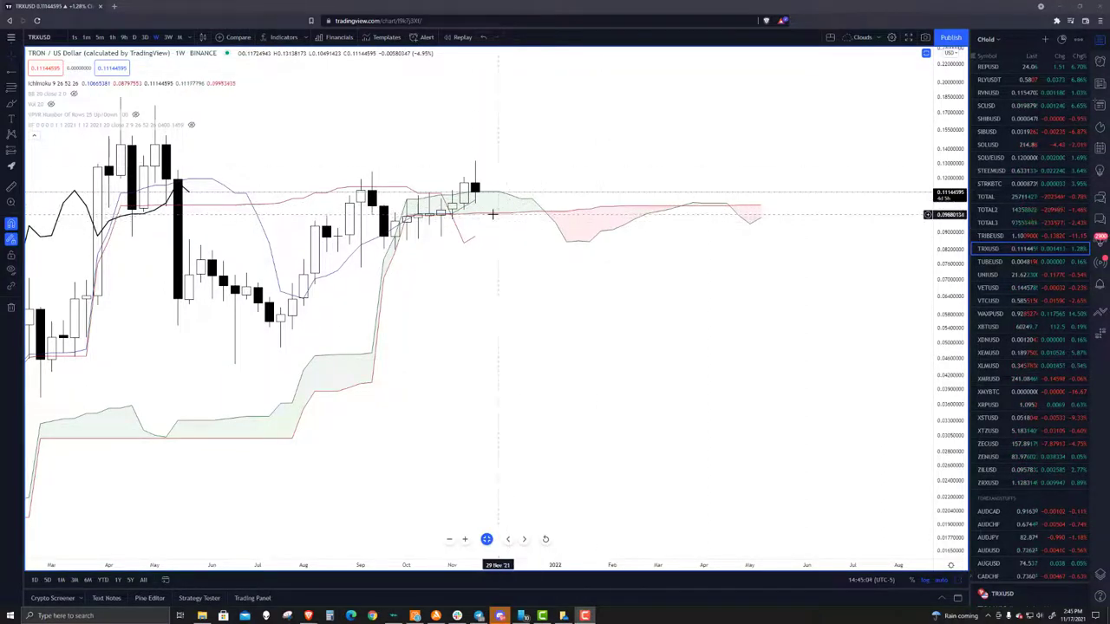
pyautogui.moveTo(490, 216)
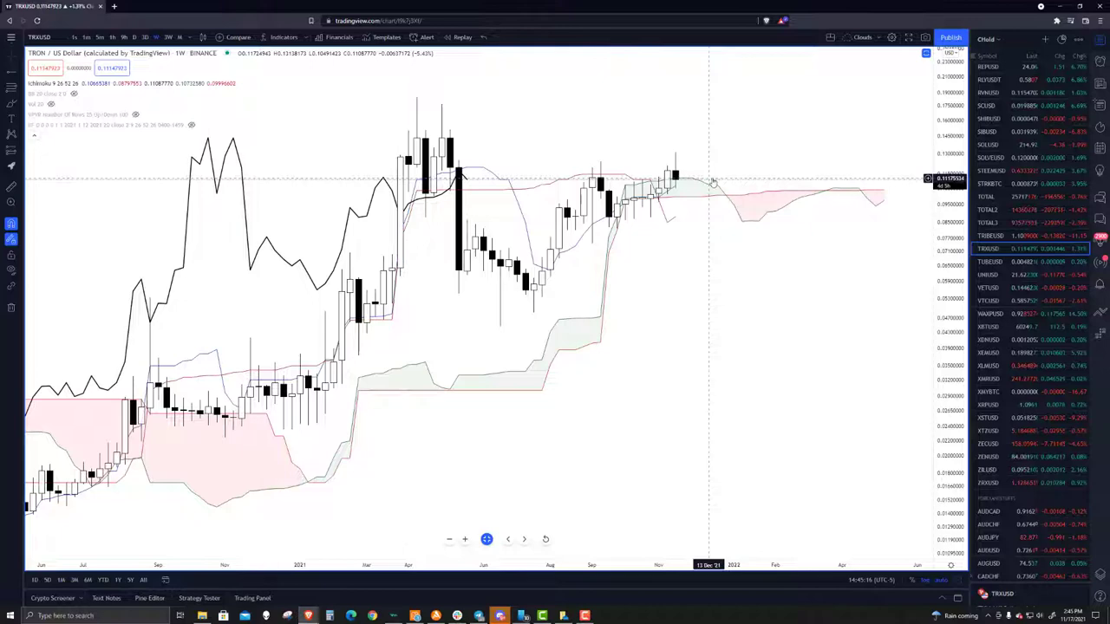
pyautogui.moveTo(713, 176)
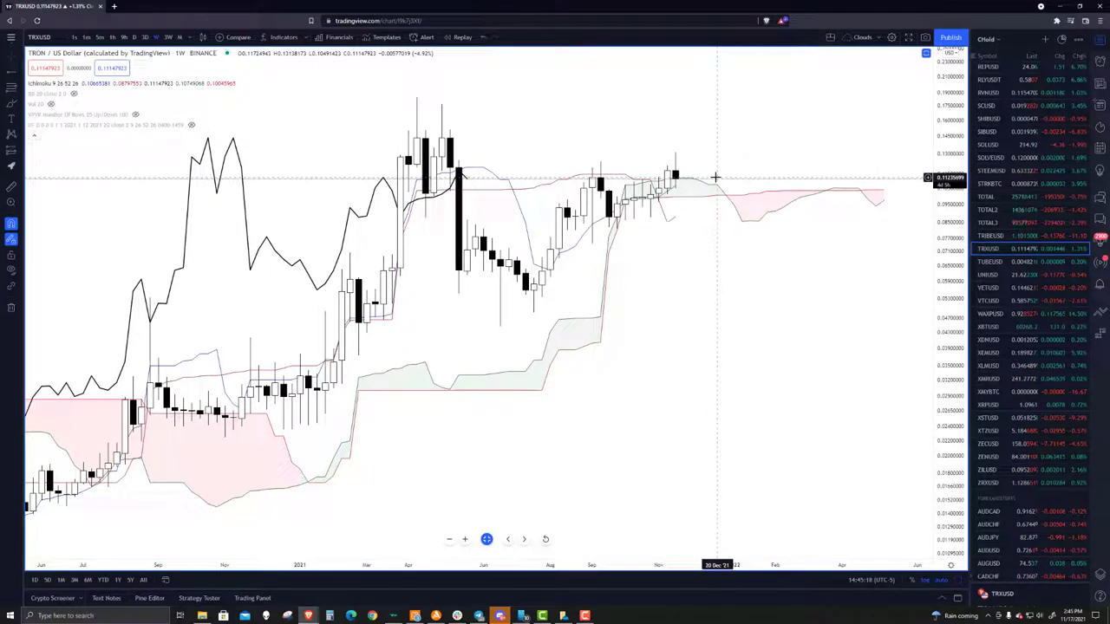